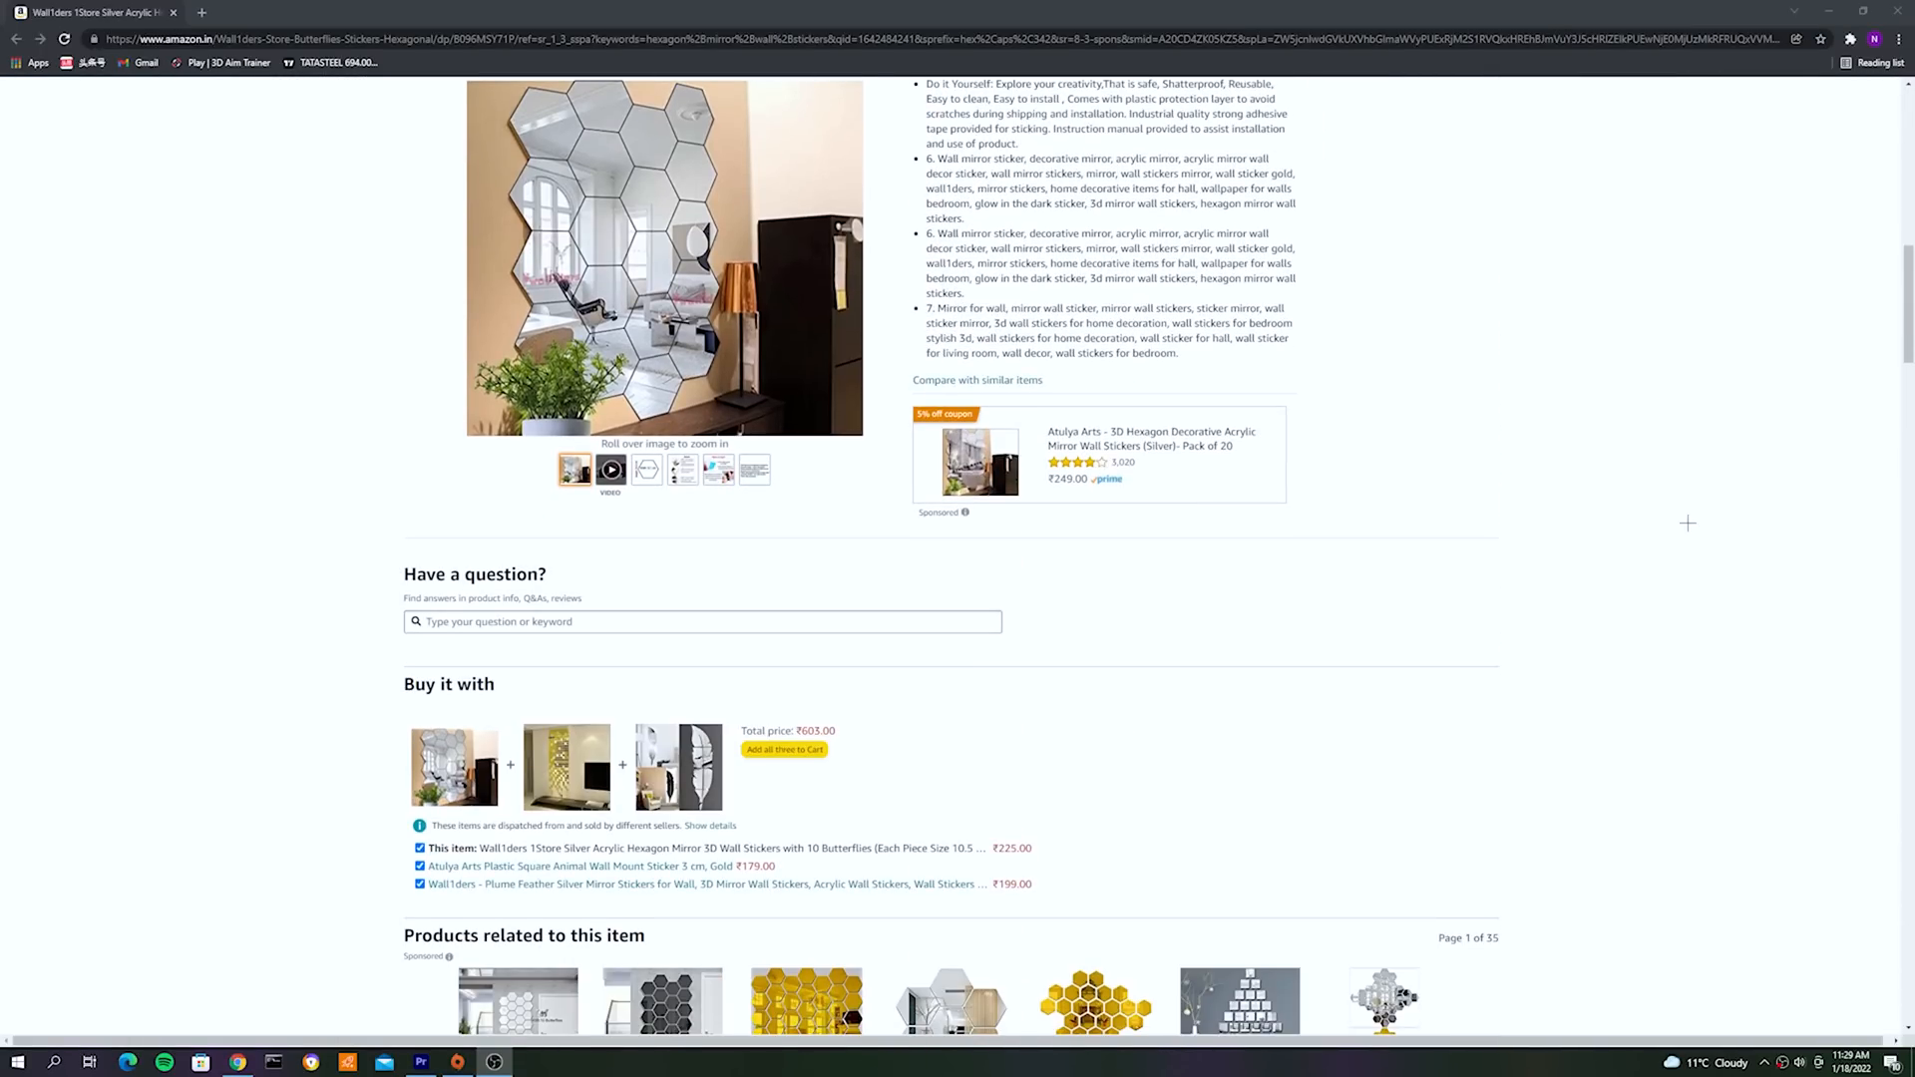
Step: Apply a 2-layer rectangular board outline of 56 x 38 mm in the New PCB dialog
{"action": "scroll", "scroll_direction": "down", "scroll_amount": 3}
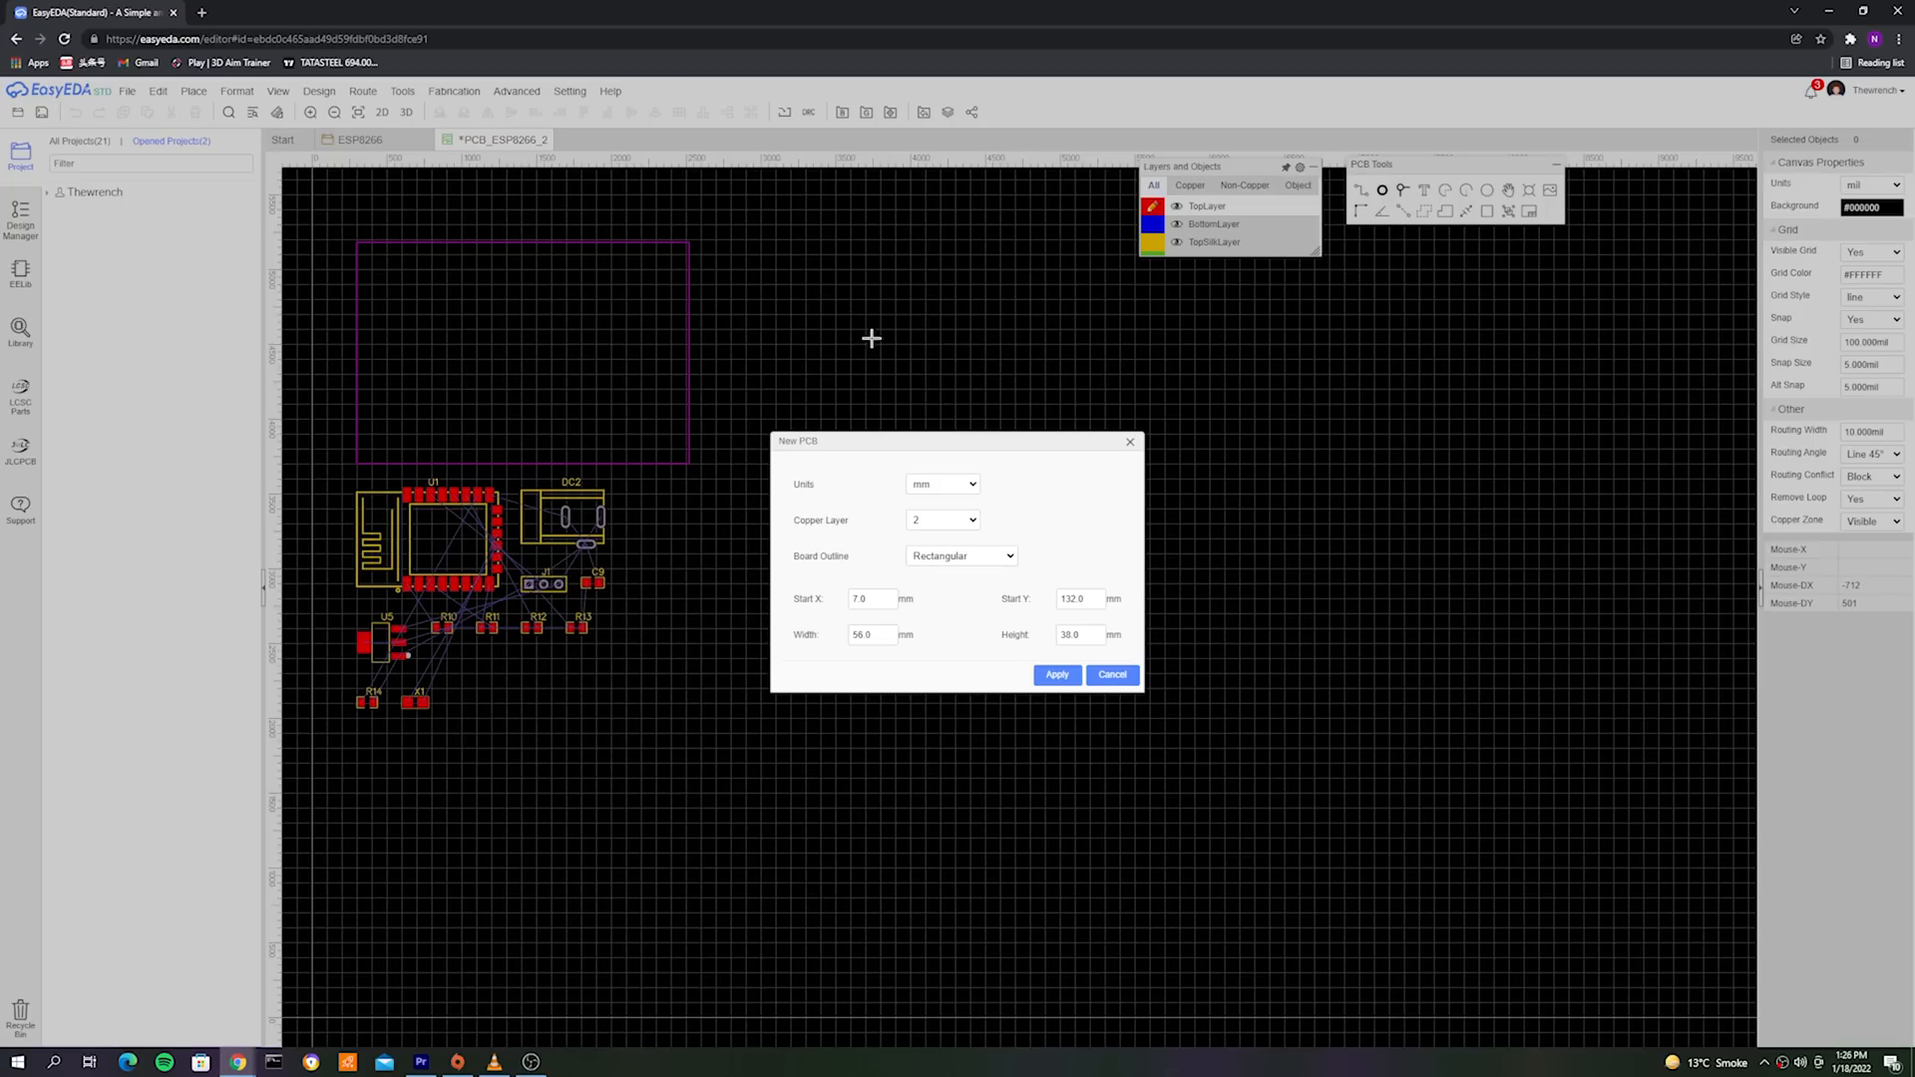
{"action": "left_click", "coordinate": [1056, 674]}
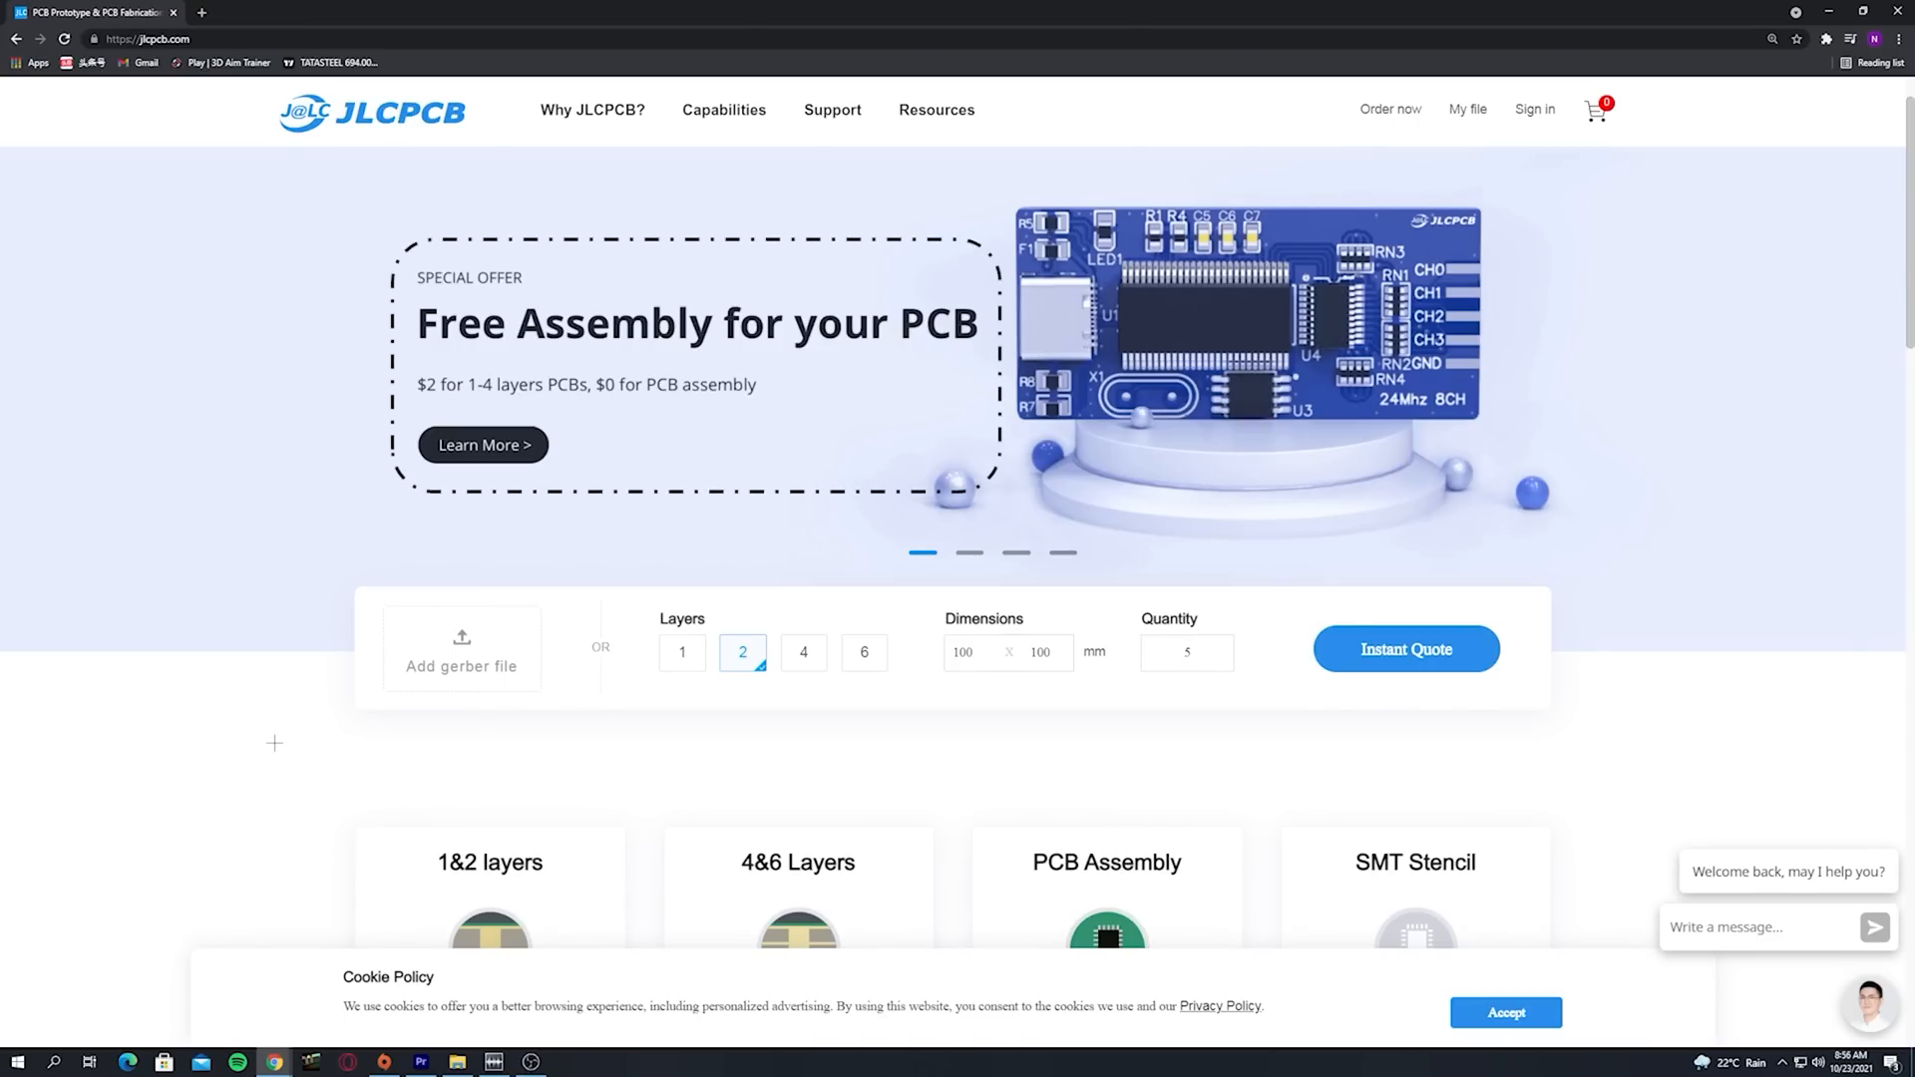
Step: Reveal the JLCPCB service price cards for 1&2 layers, 4&6 layers, assembly and stencils
{"action": "scroll", "scroll_direction": "down", "scroll_amount": 3}
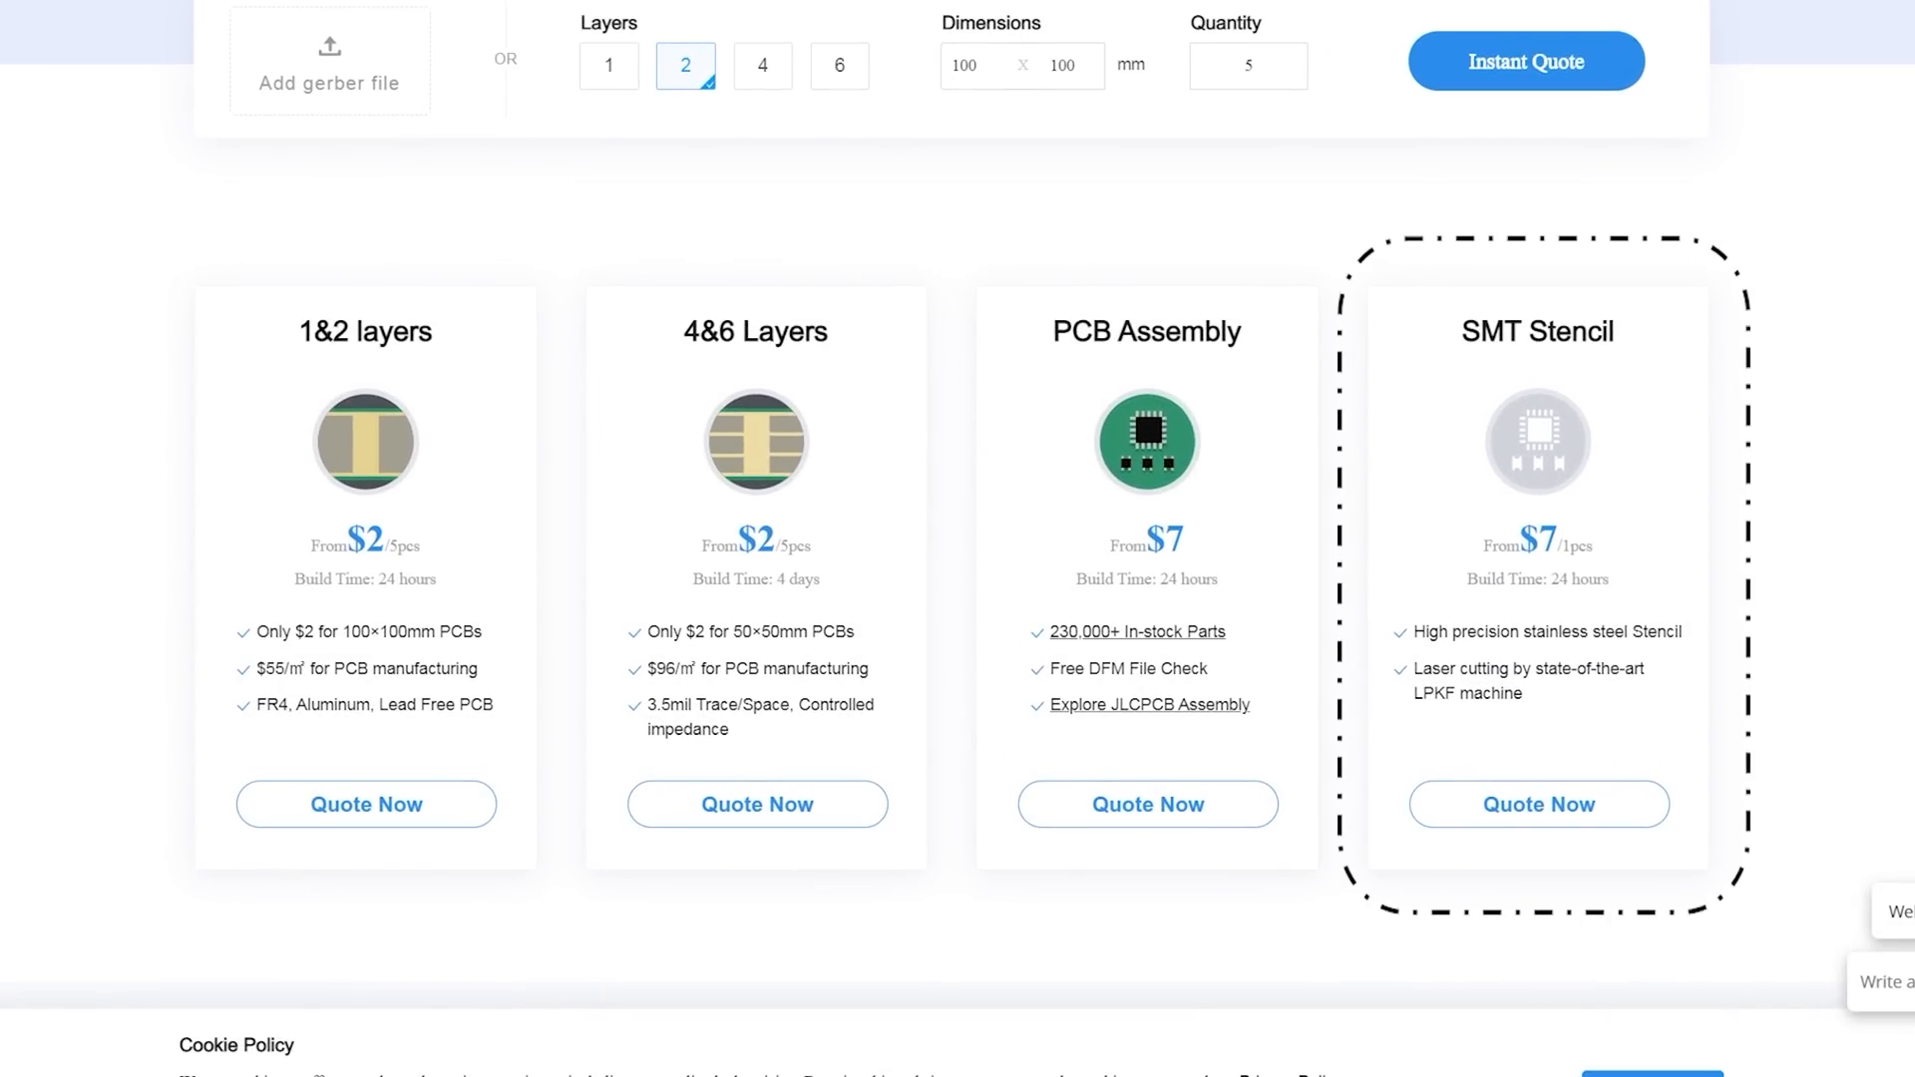